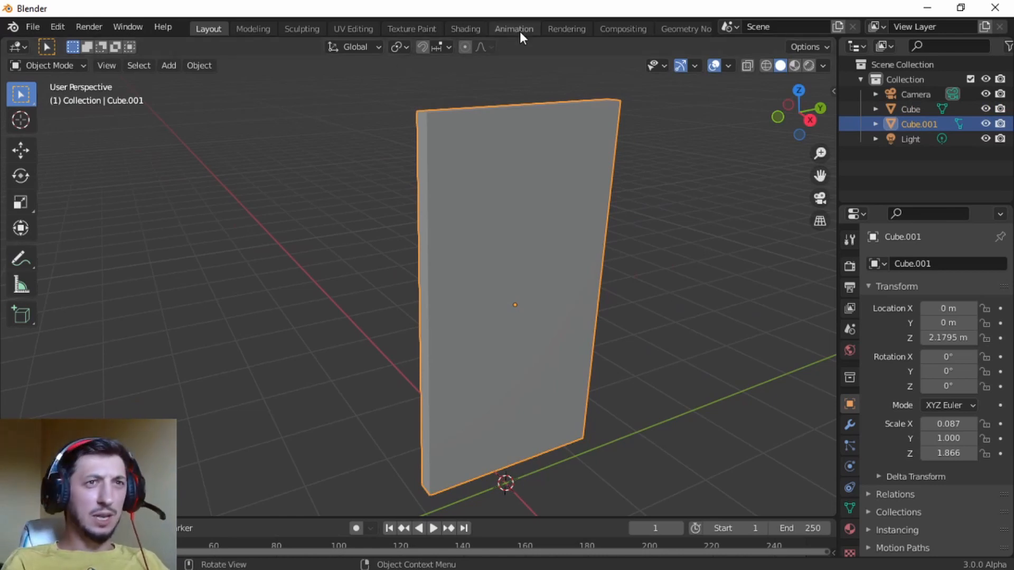
- Give Cube.001 Wireframe and Bevel modifiers and move to its material settings
click(850, 424)
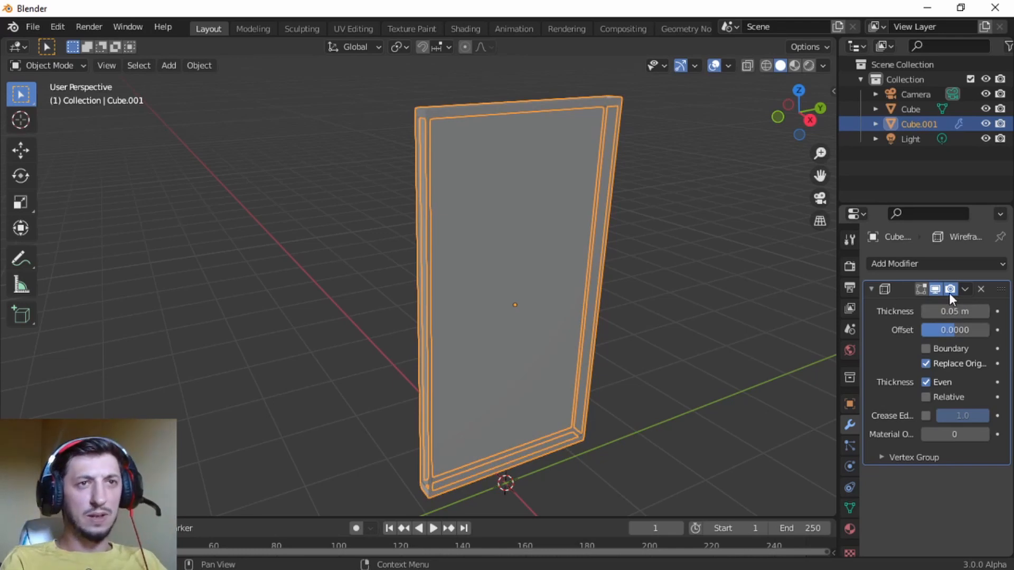
click(935, 263)
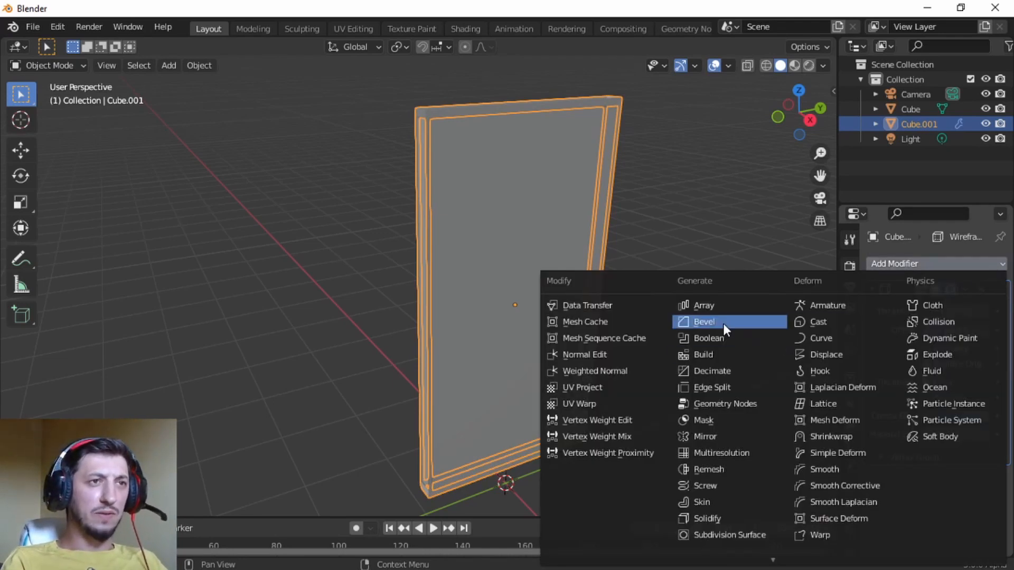
click(704, 321)
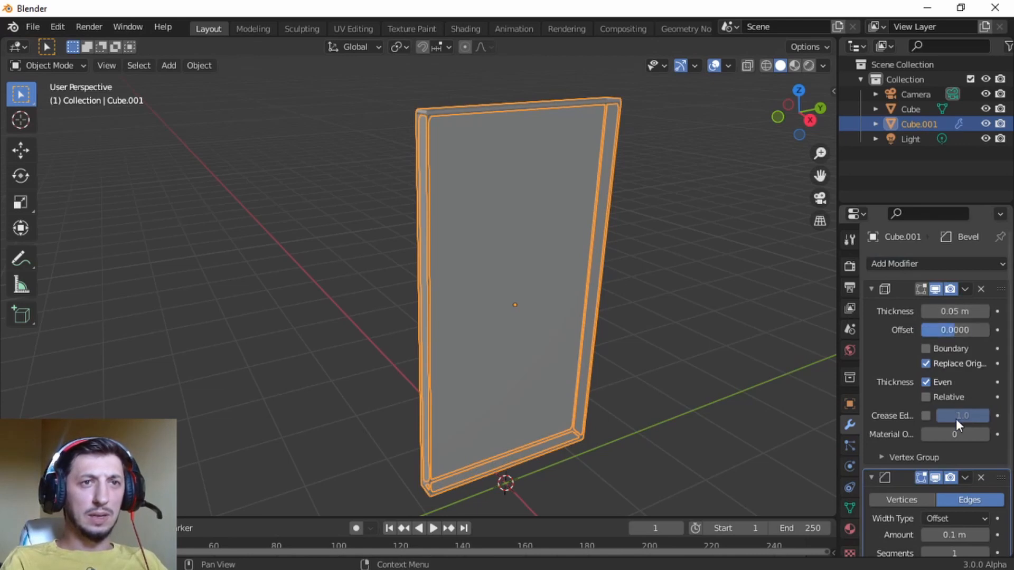
scroll(down, 3)
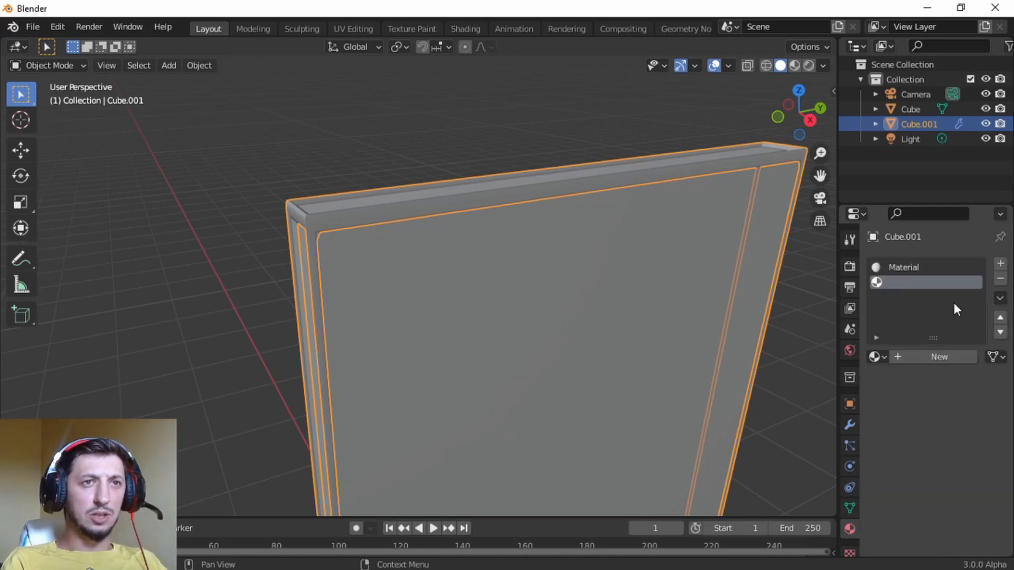
- Create a new Emission material for the frame, coloured red with strength 10
click(938, 356)
text(Emission)
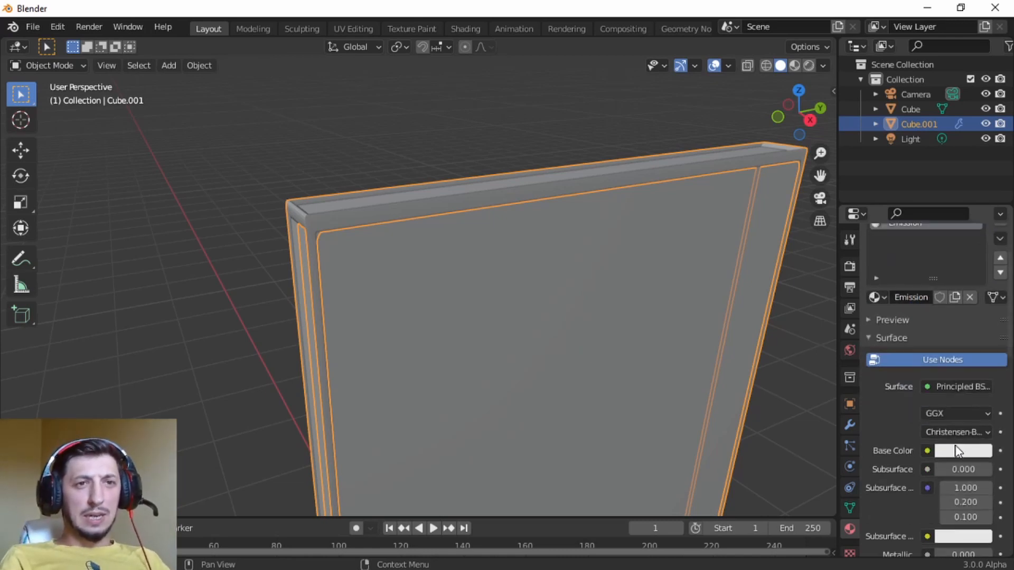
click(961, 387)
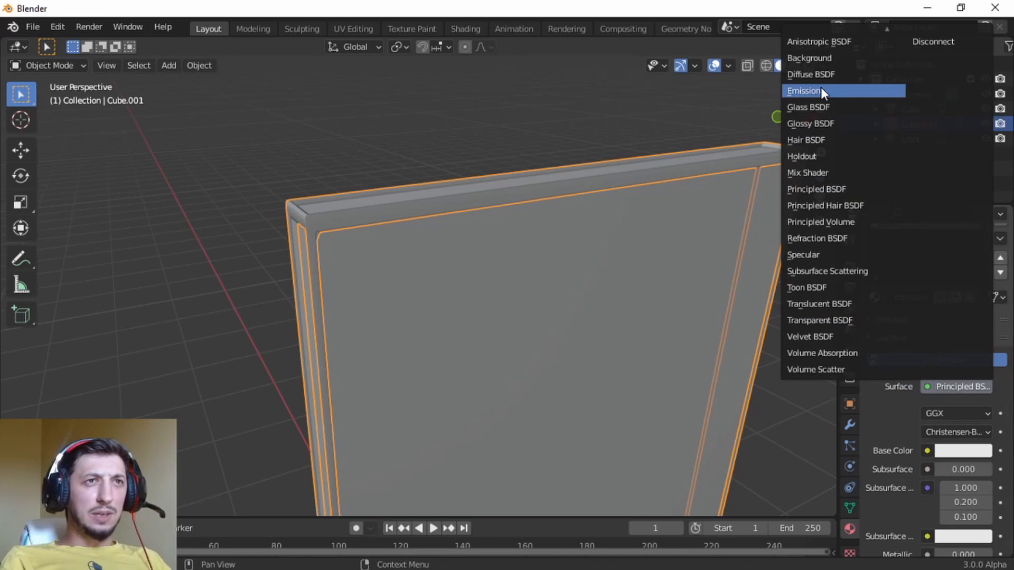
click(804, 91)
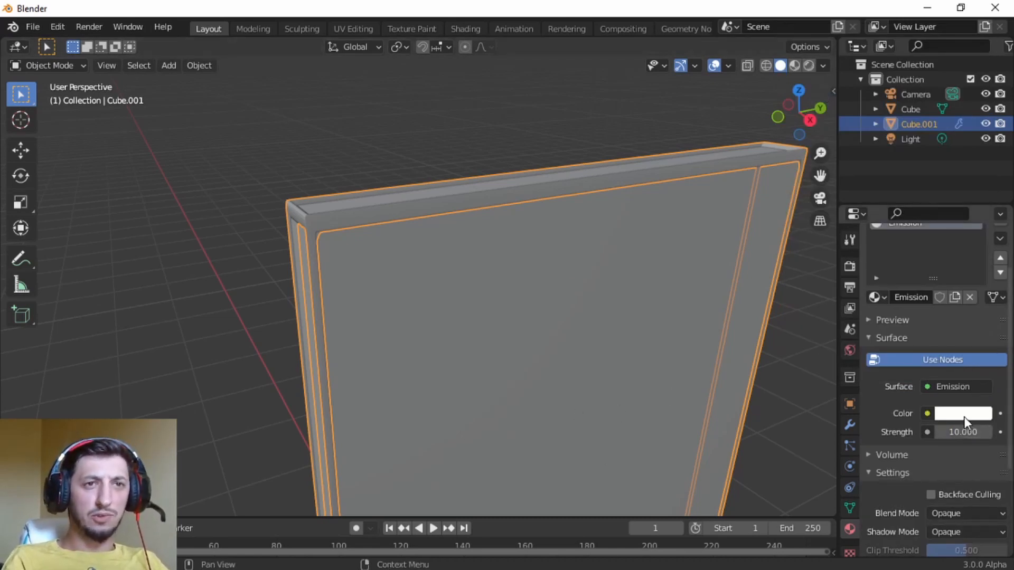
click(963, 413)
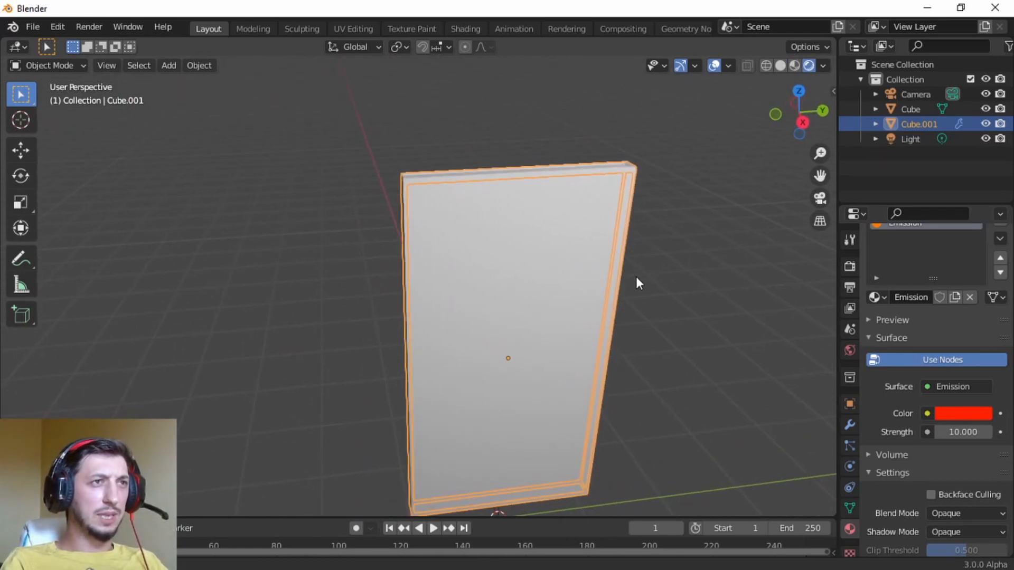
key(Tab)
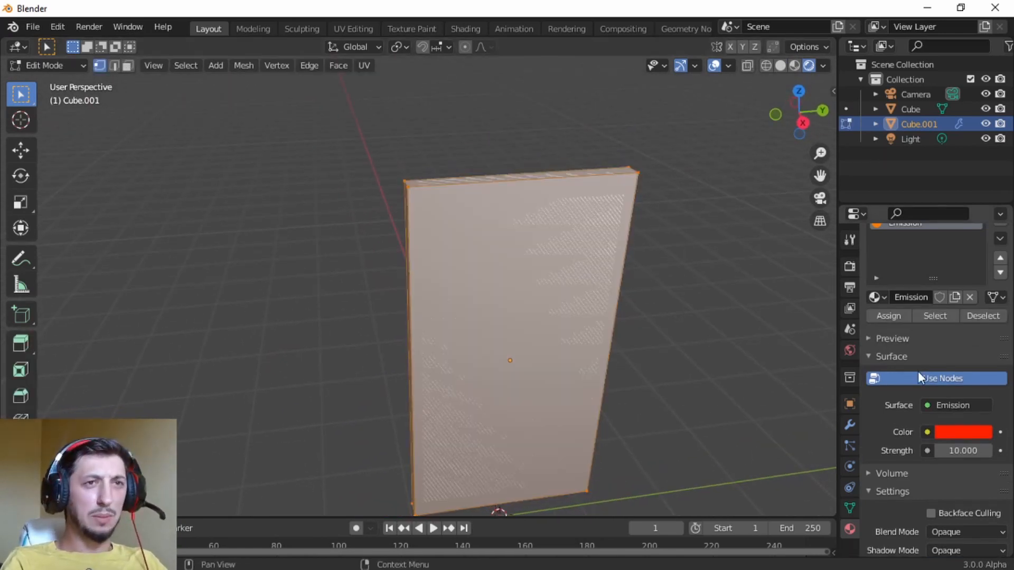
key(Tab)
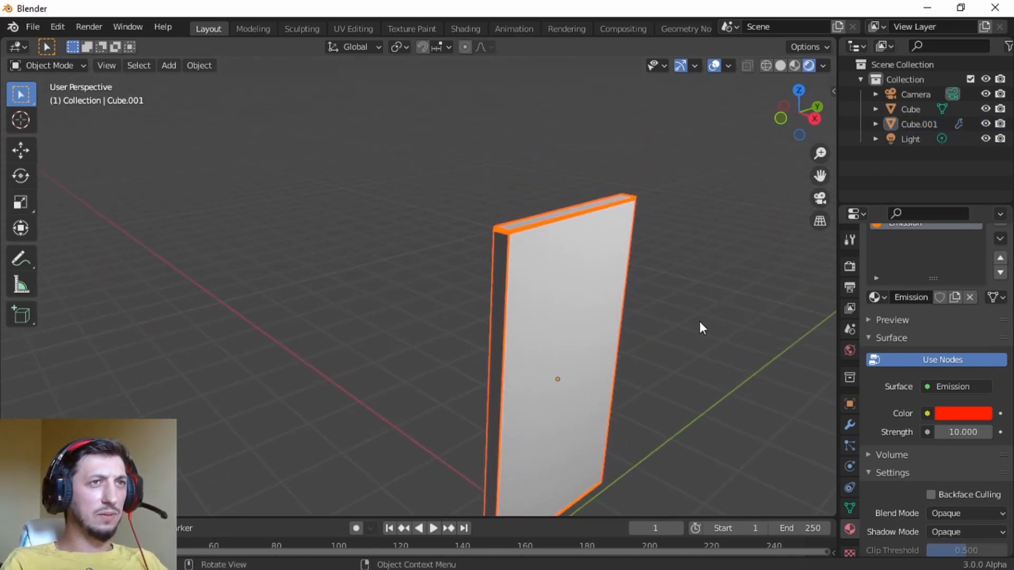
- Enable Ambient Occlusion and Bloom in the render settings so the emissive edges glow
click(850, 266)
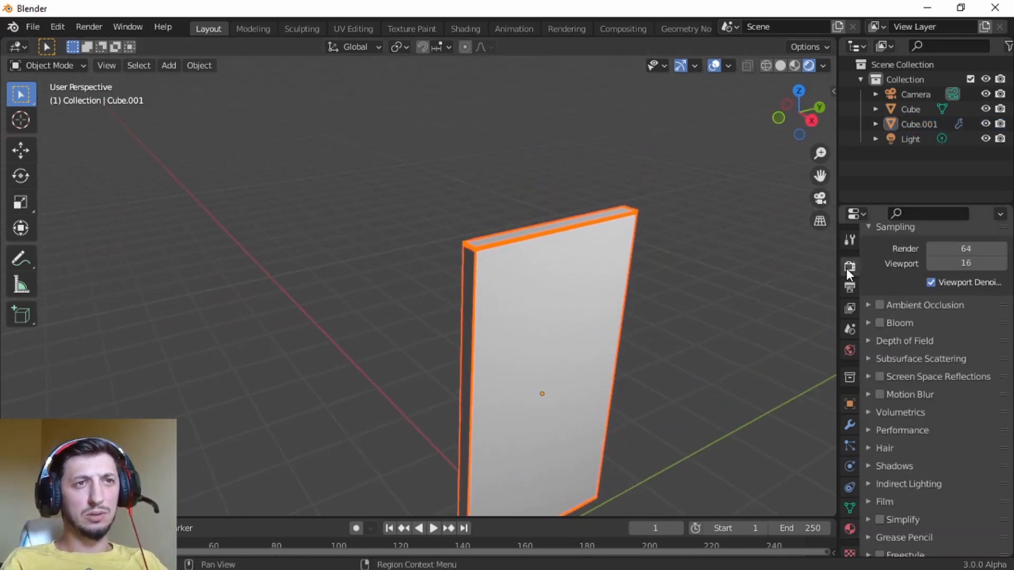
mouse_move(849, 267)
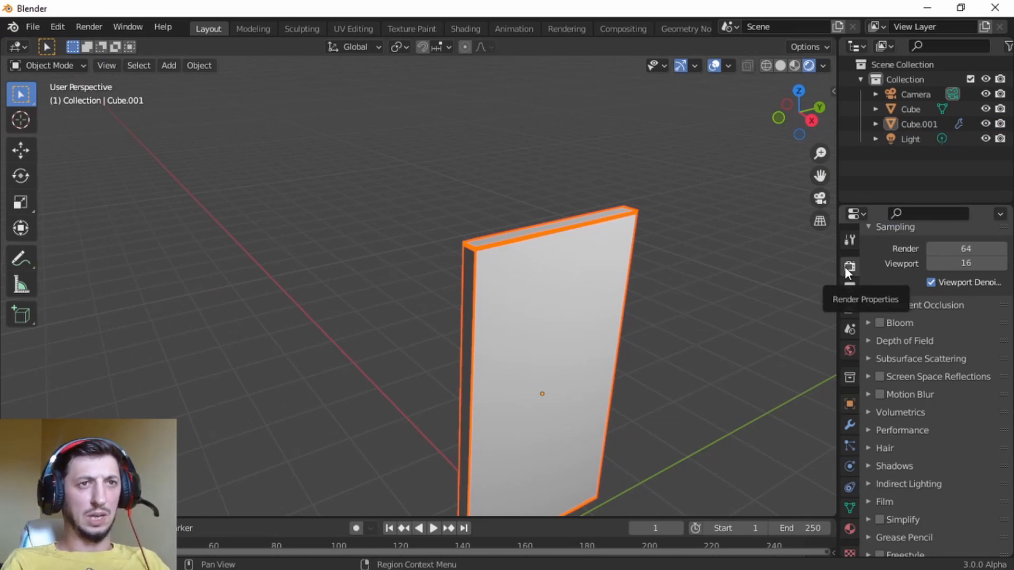
click(880, 304)
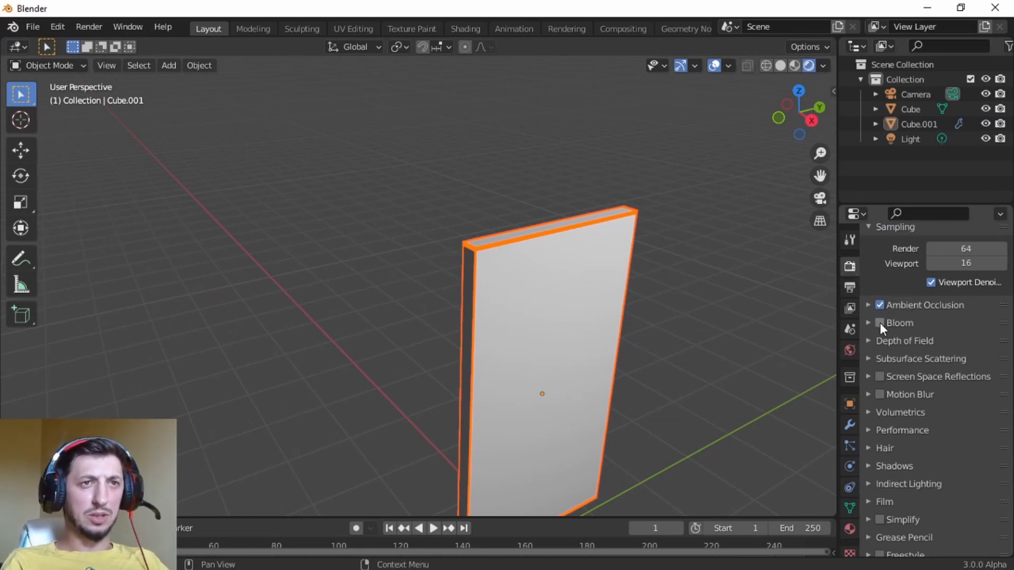
click(880, 323)
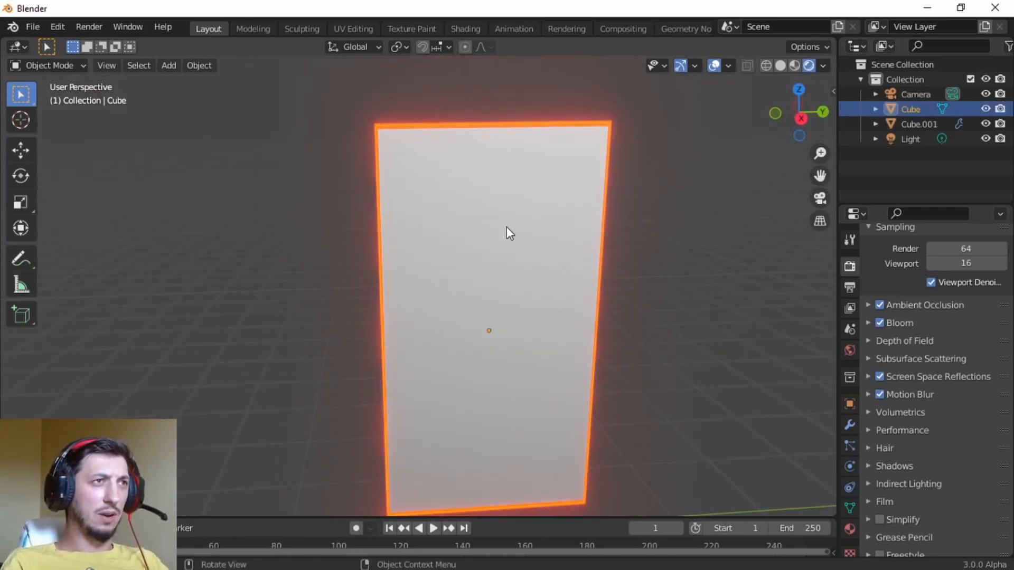
- In the Shading layout, set the portal material's blend and shadow modes to Alpha Hashed
click(464, 28)
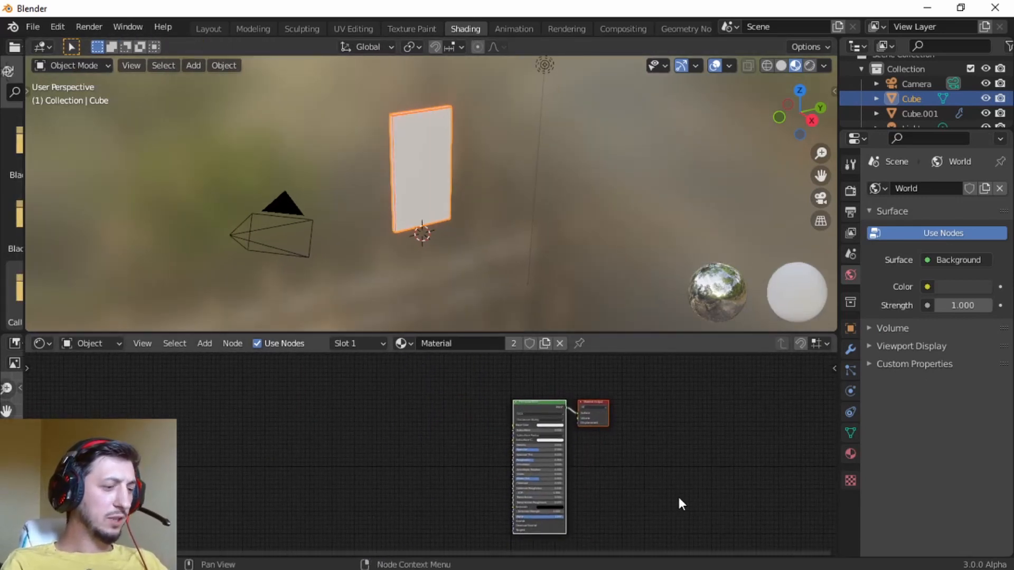
click(828, 475)
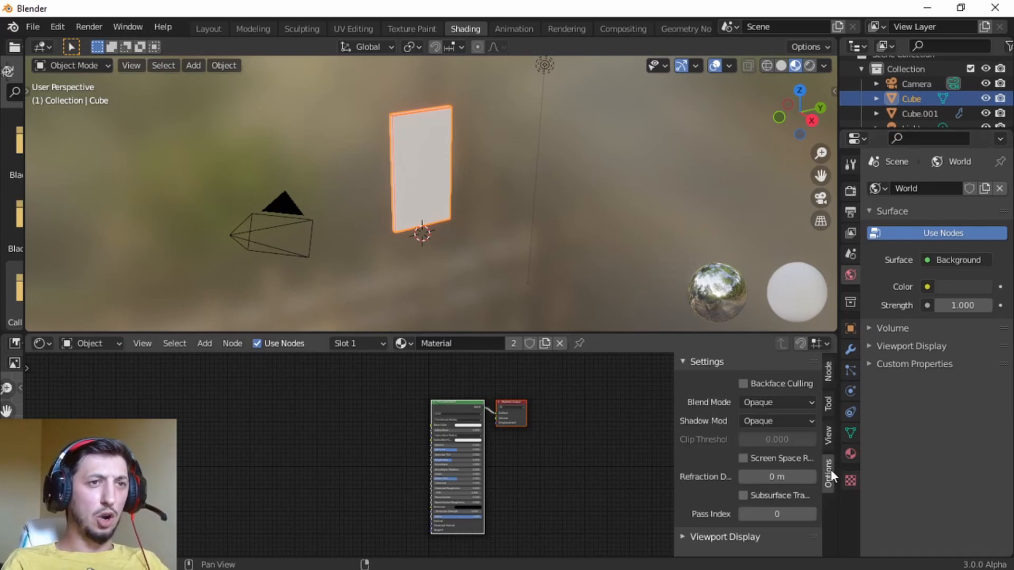
mouse_move(776, 402)
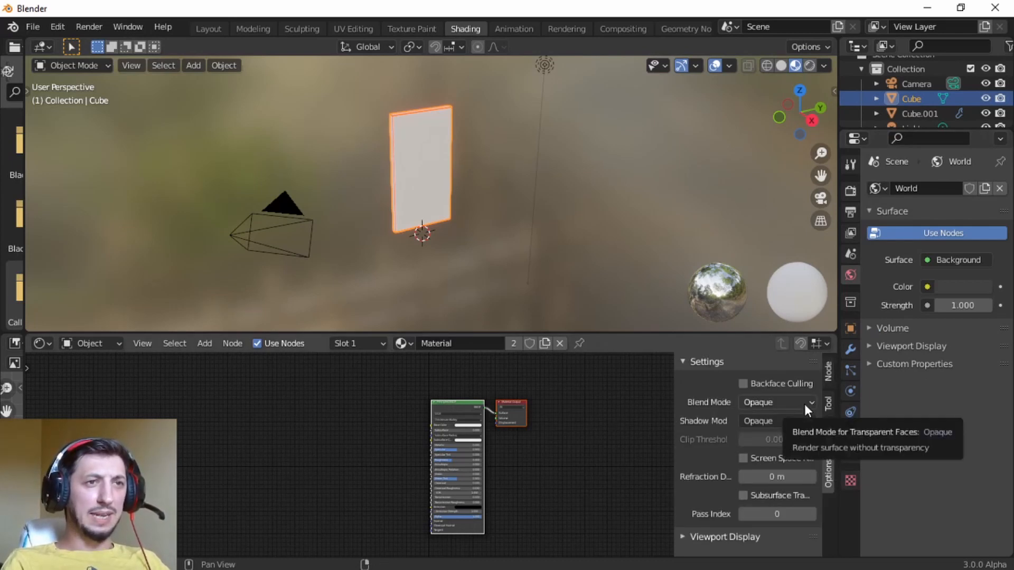
click(777, 421)
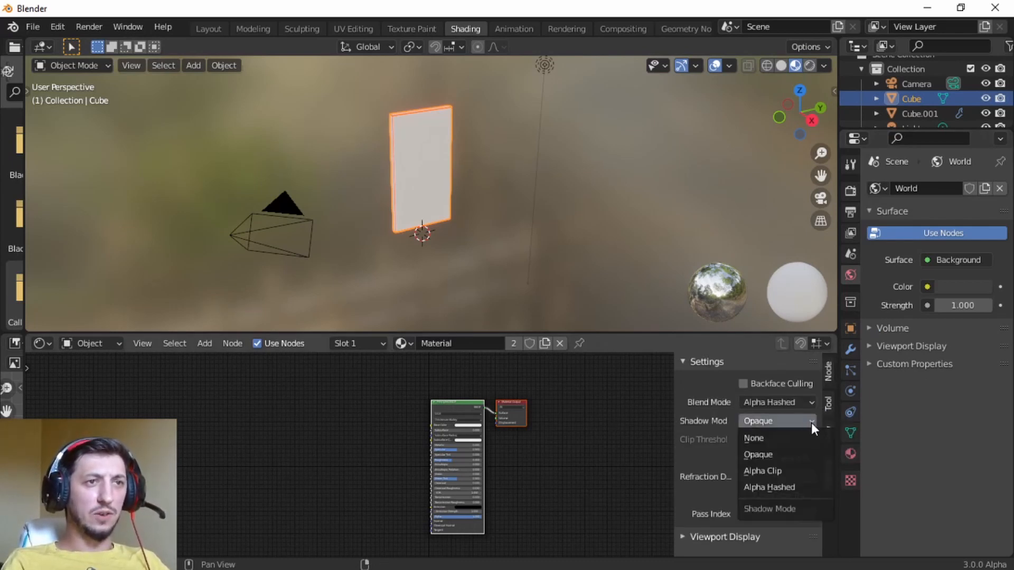
click(754, 437)
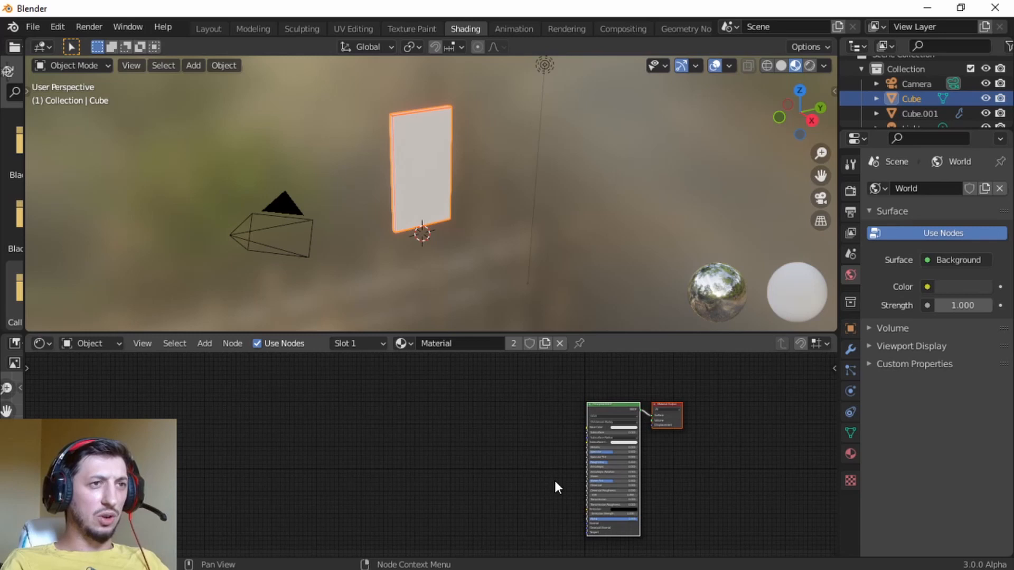
mouse_move(490, 458)
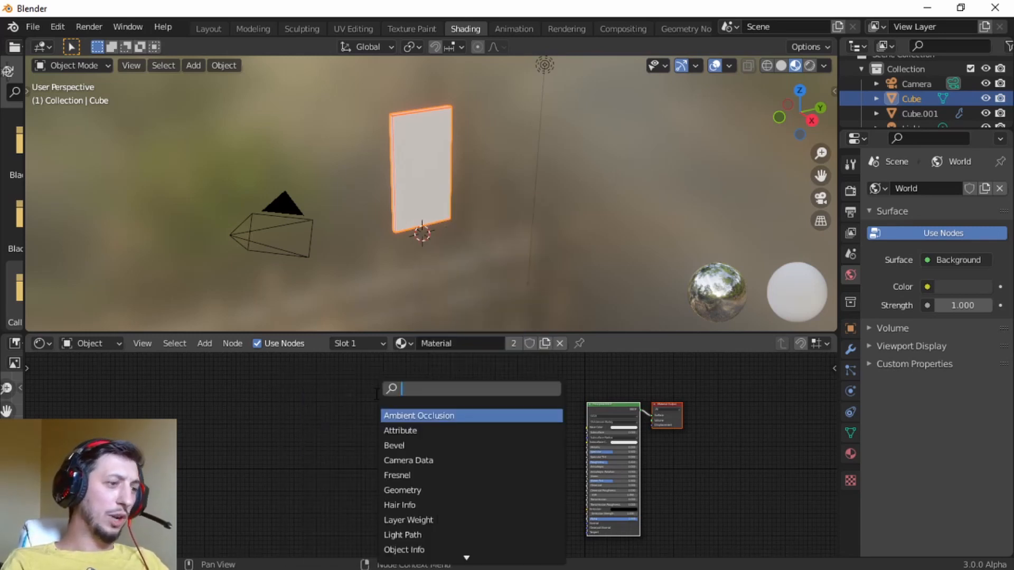
- Add Noise Texture, ColorRamp and Texture Coordinate nodes; set Principled BSDF emission red, transmission 1.0
text(no)
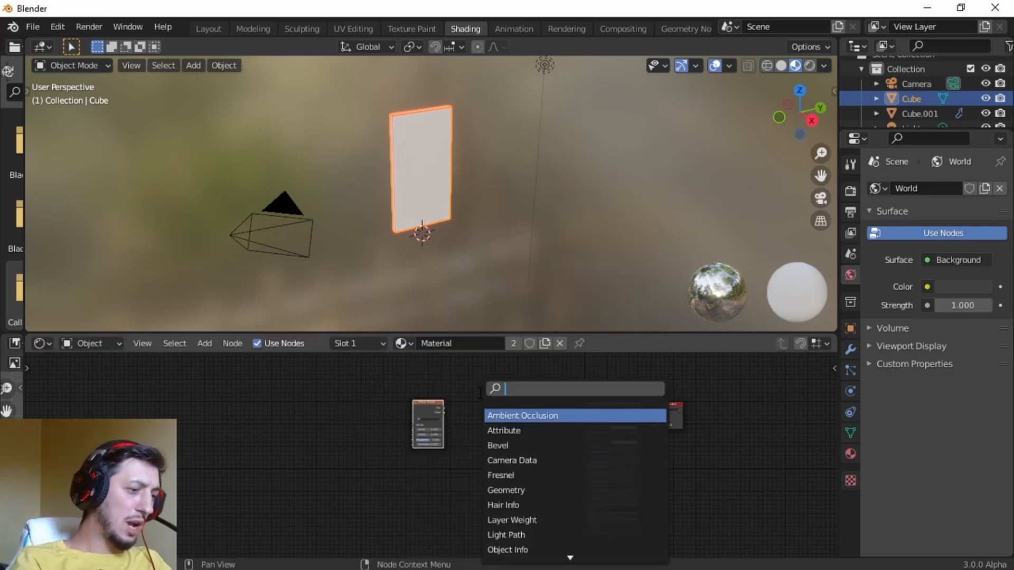
text(colo)
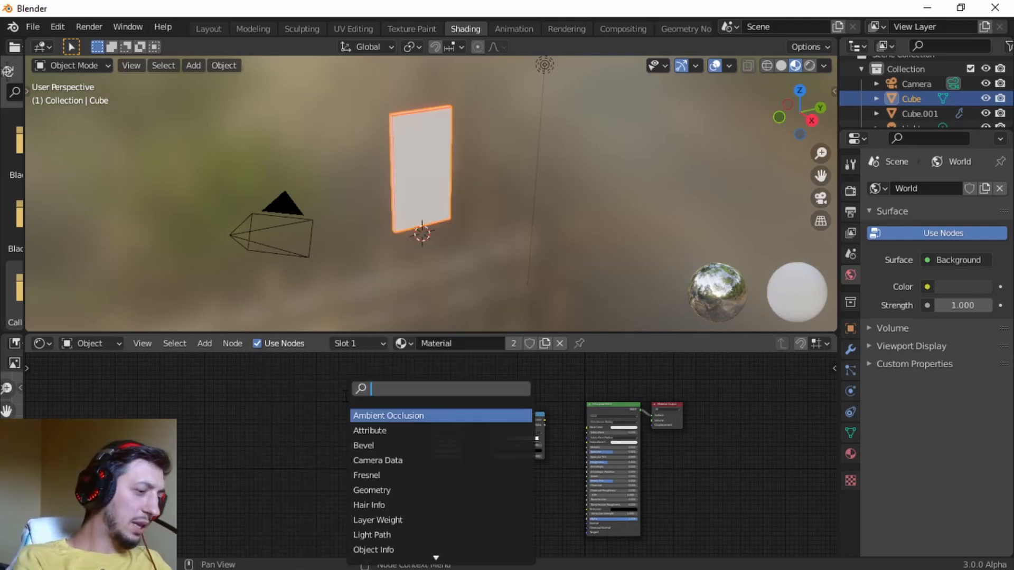
text(coo)
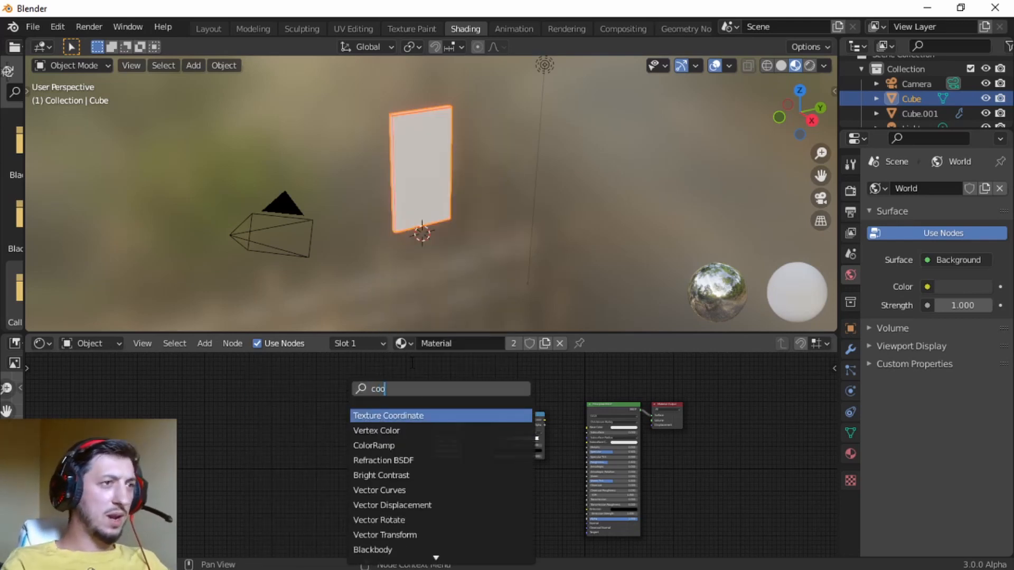
click(388, 415)
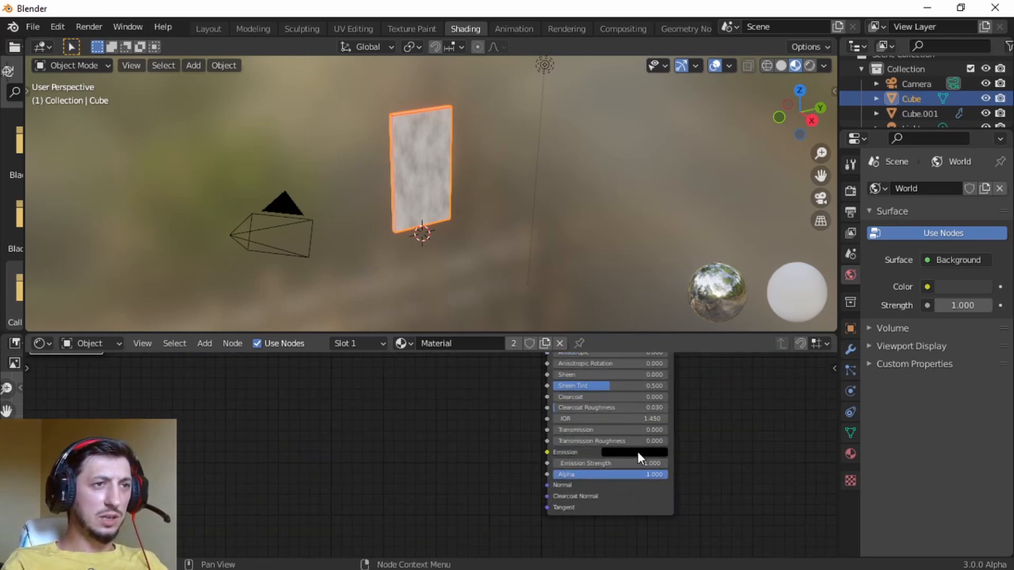
click(634, 452)
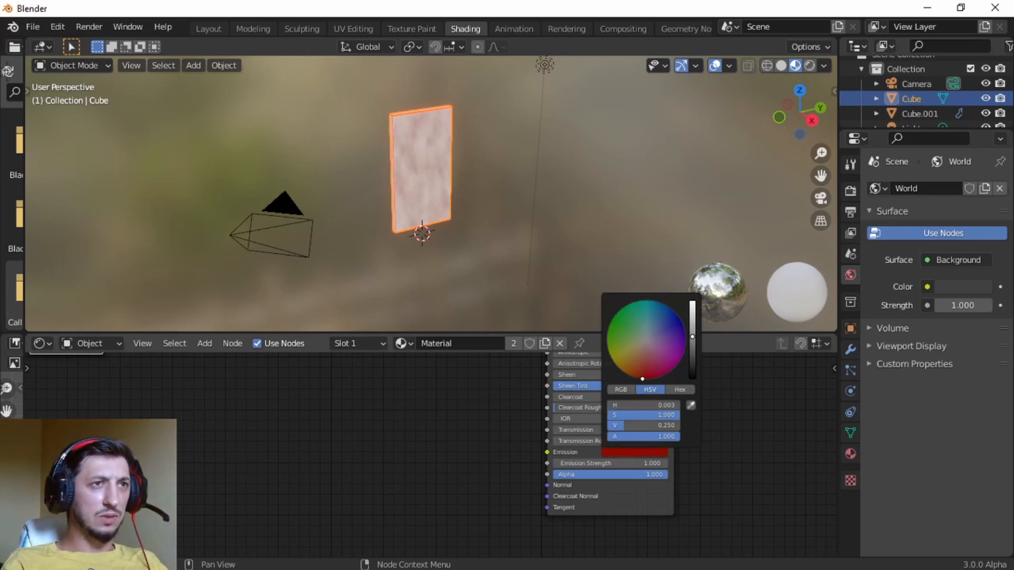
click(497, 455)
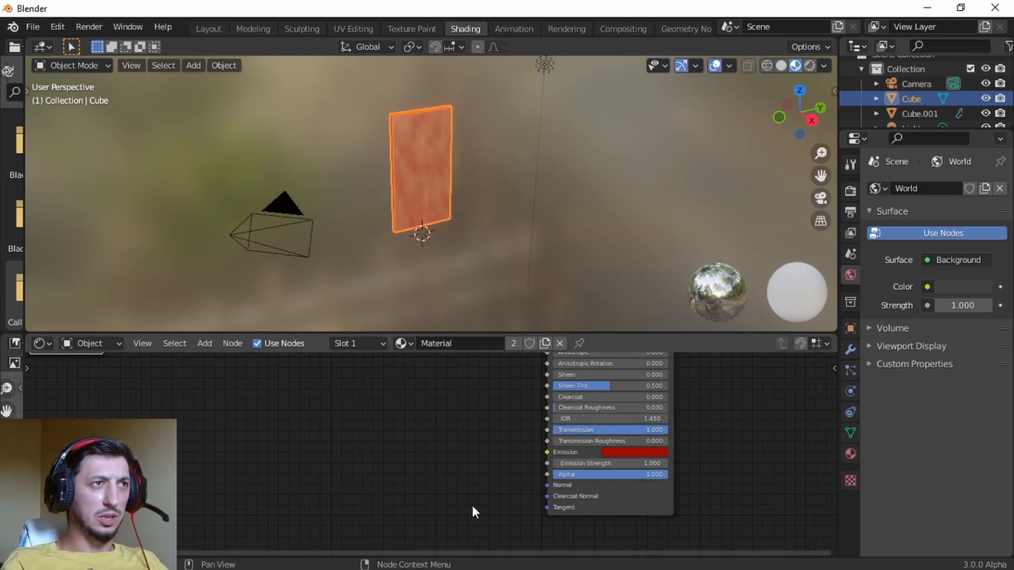
mouse_move(314, 152)
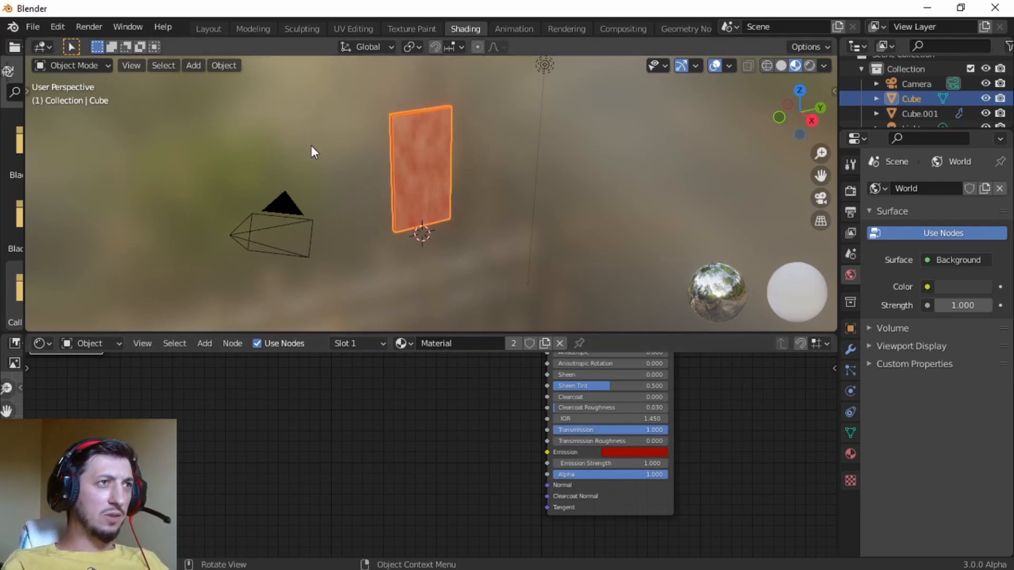
mouse_move(536, 316)
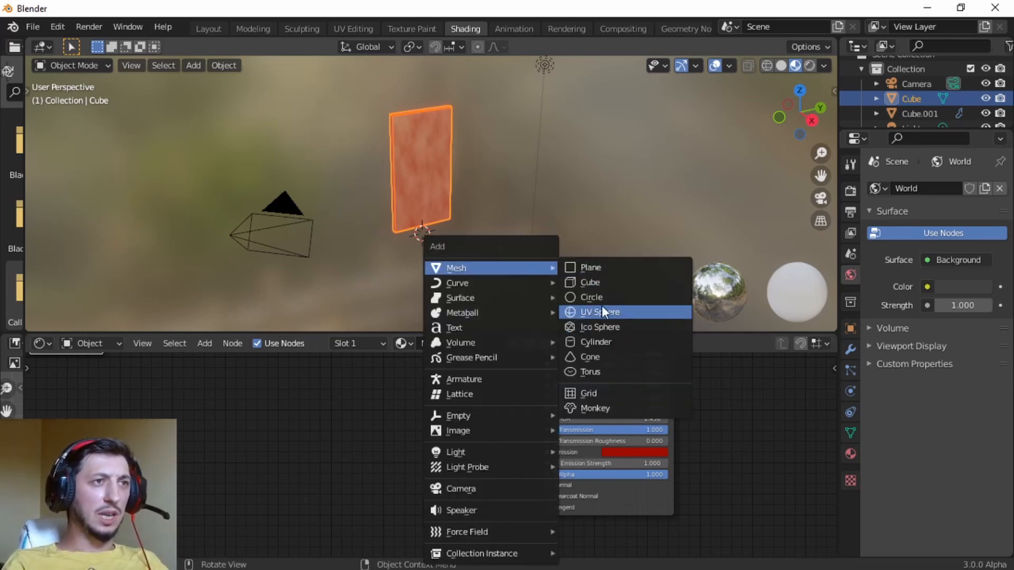
mouse_move(624, 317)
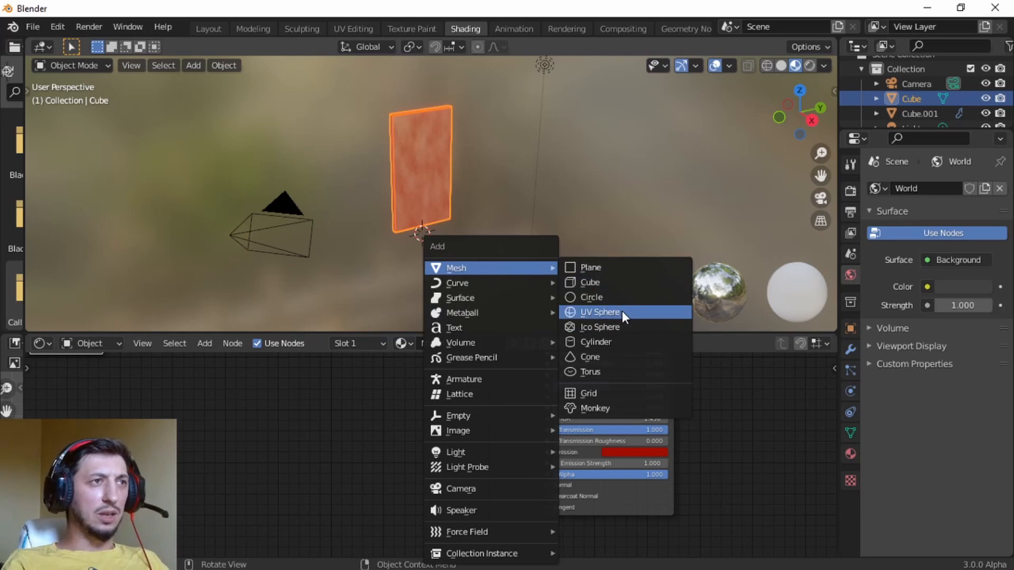
- Add a UV sphere behind the portal, darken the emission red and lower alpha to about 0.695
click(602, 312)
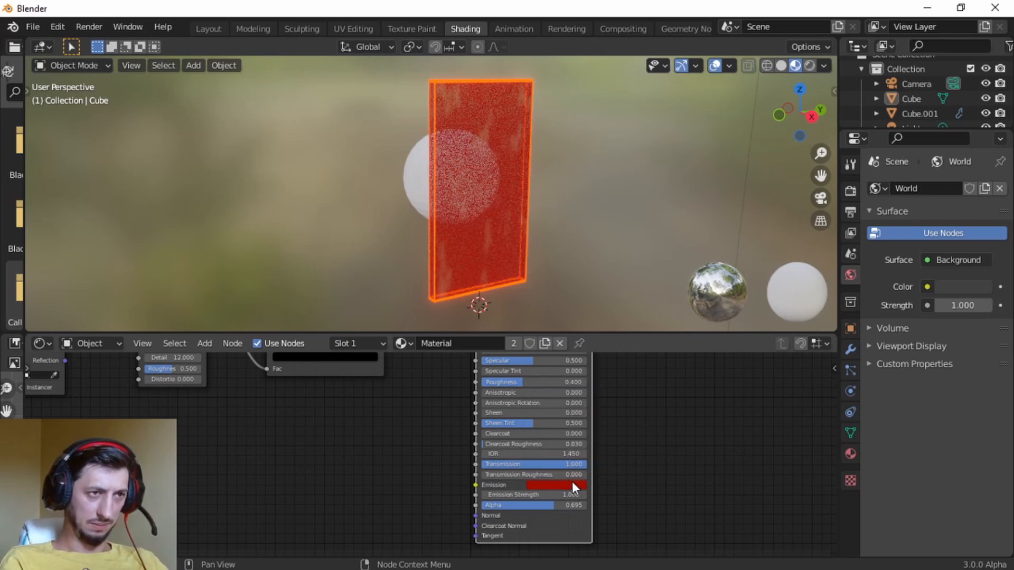
click(557, 485)
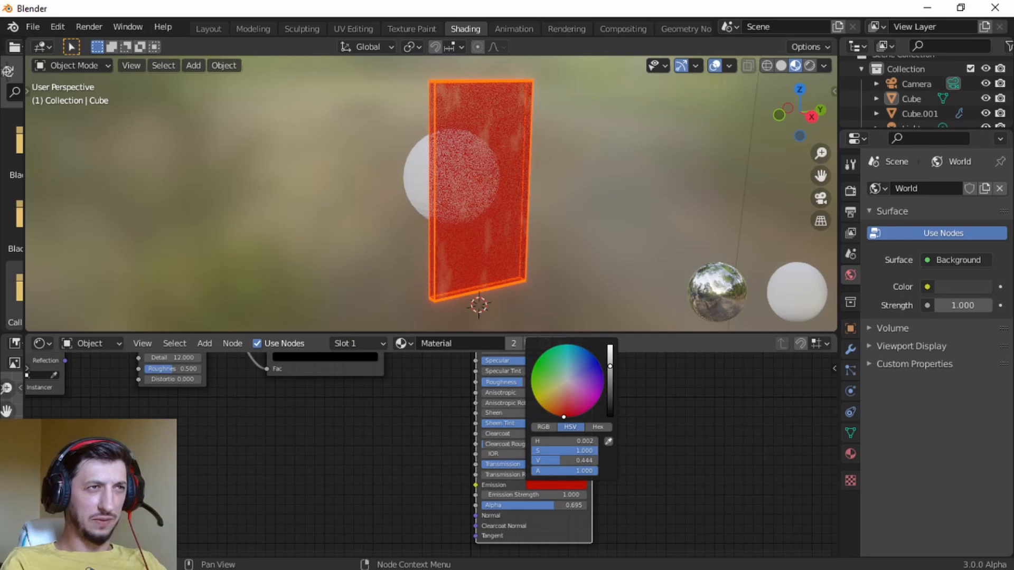
click(336, 456)
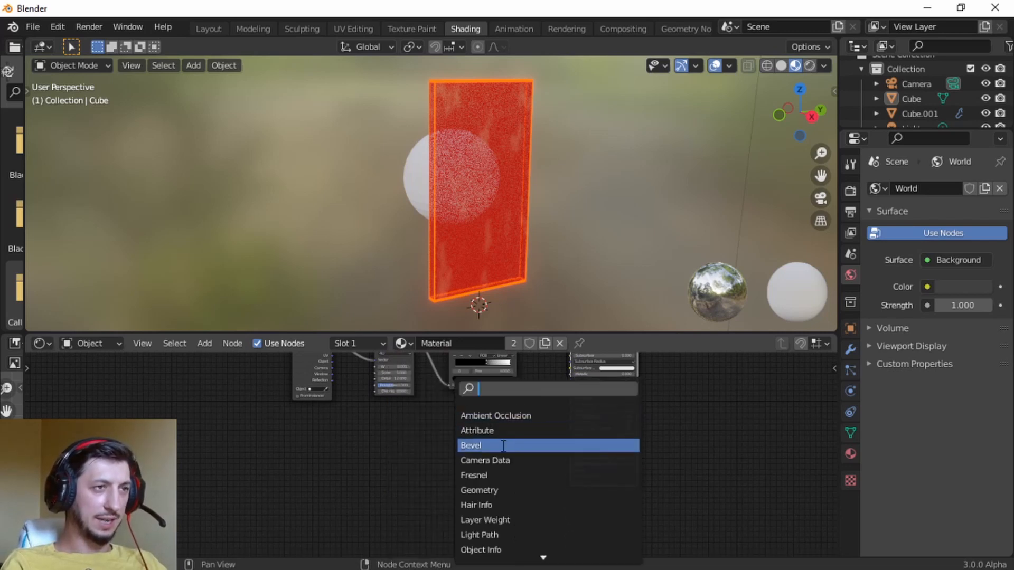
- Add ColorRamp and Bump nodes feeding the Principled BSDF normal, then view through the camera
text(col)
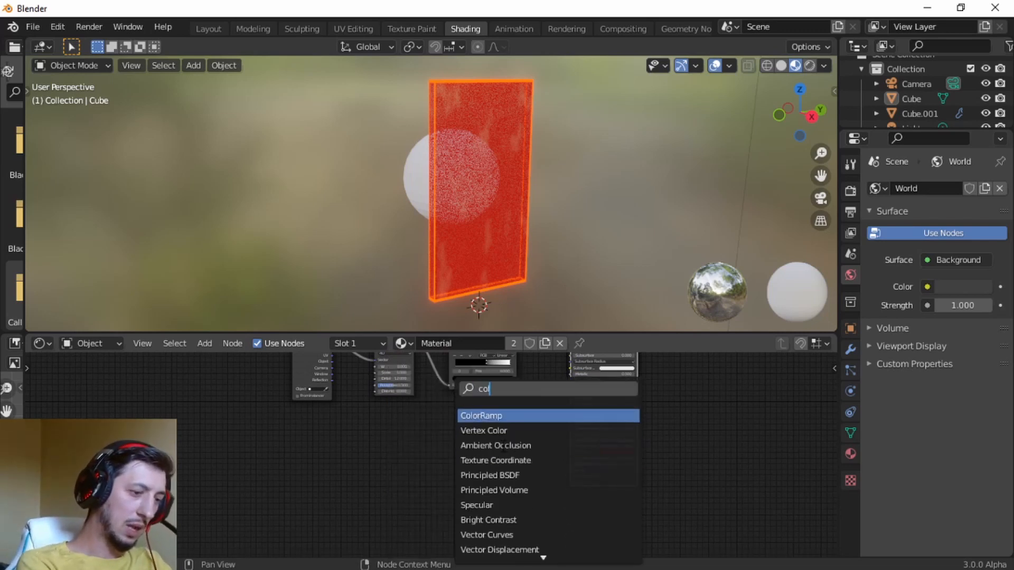
click(481, 416)
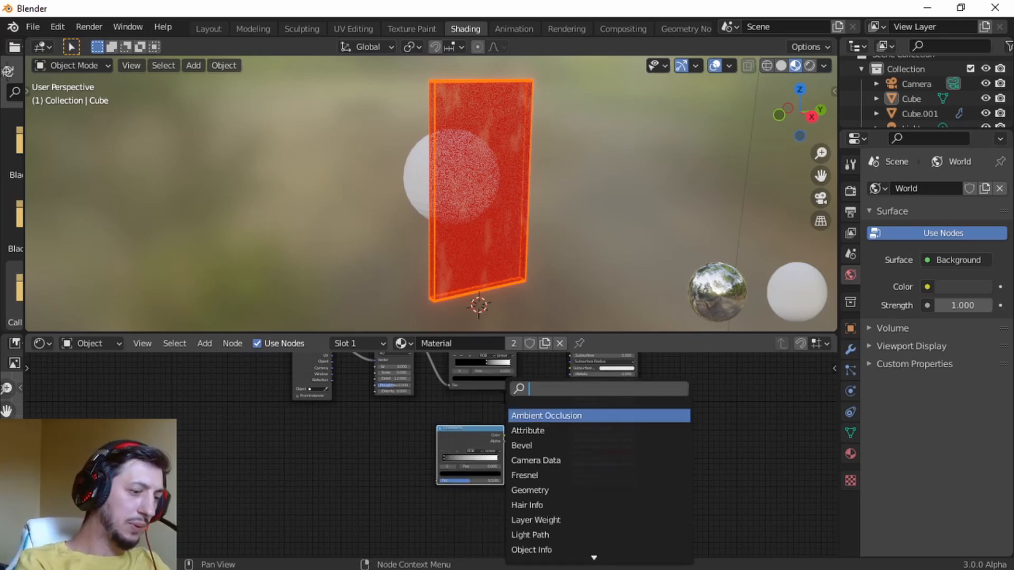
click(546, 417)
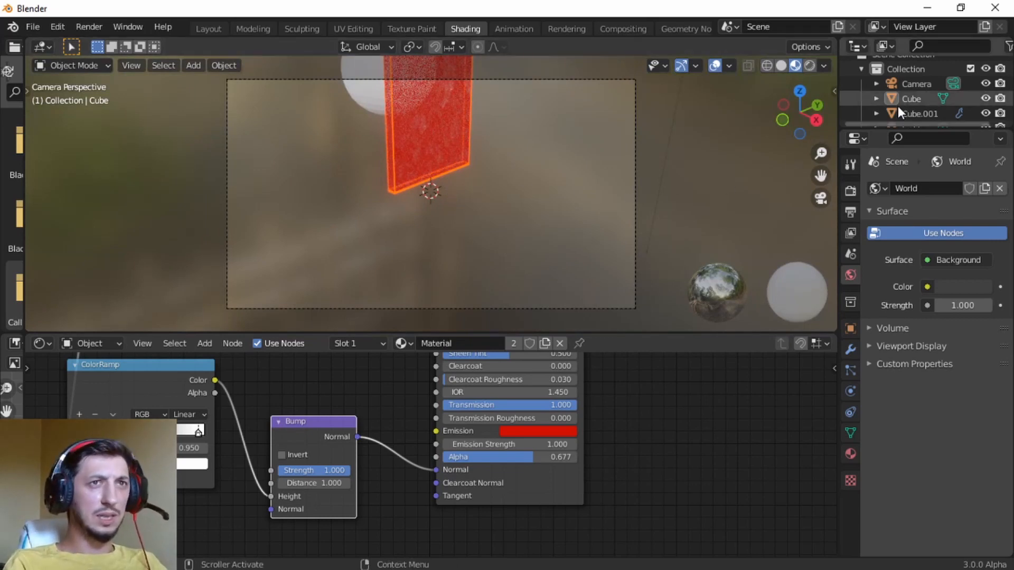
- Select the camera, render the portal scene with F12 and close the render window
click(917, 84)
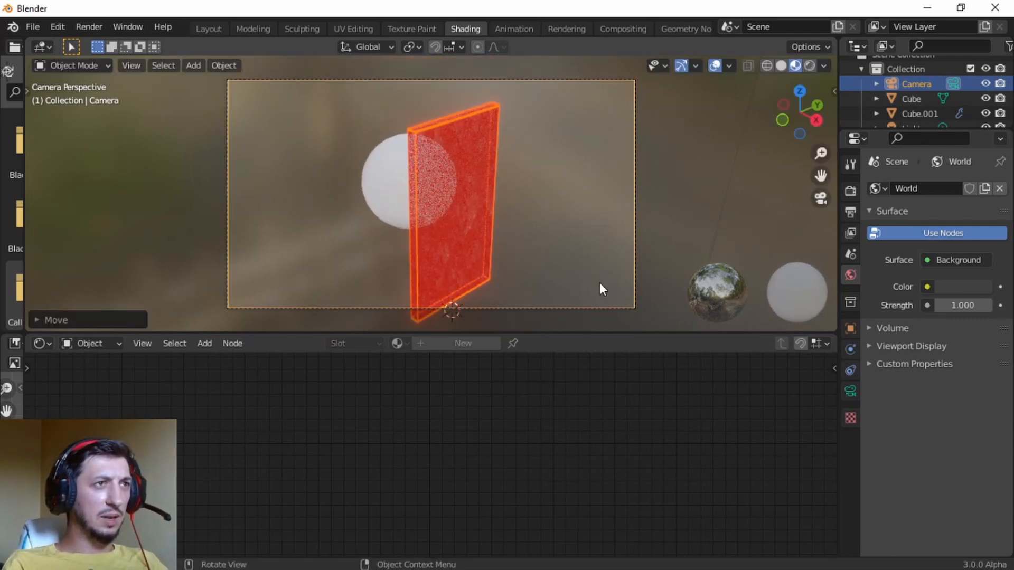
mouse_move(630, 273)
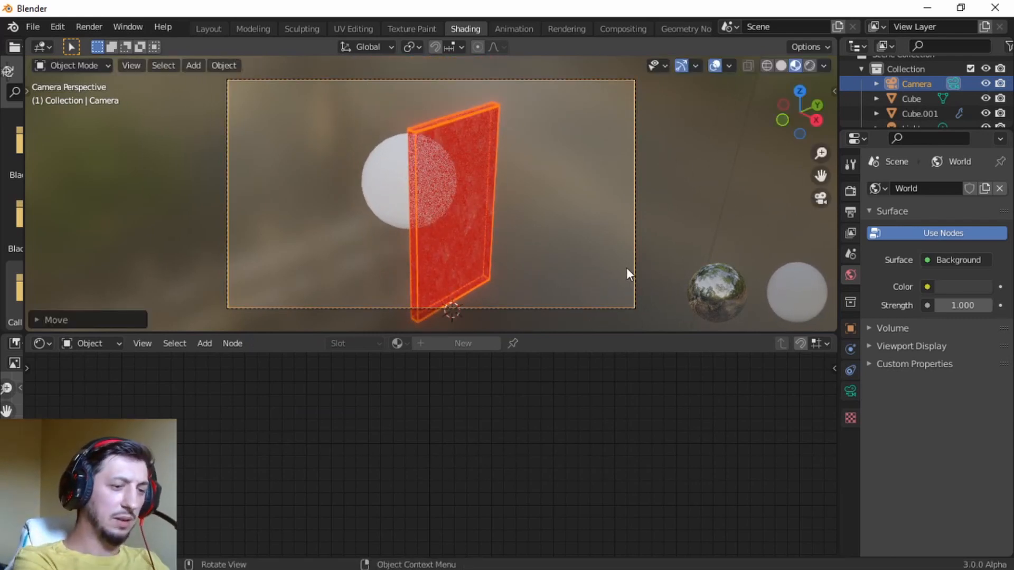
key(F12)
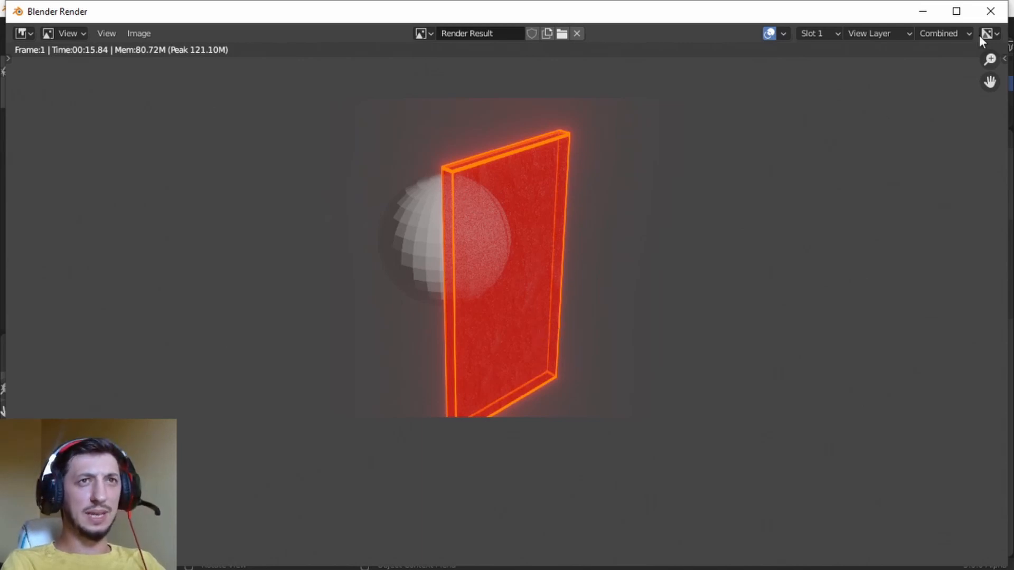
click(575, 33)
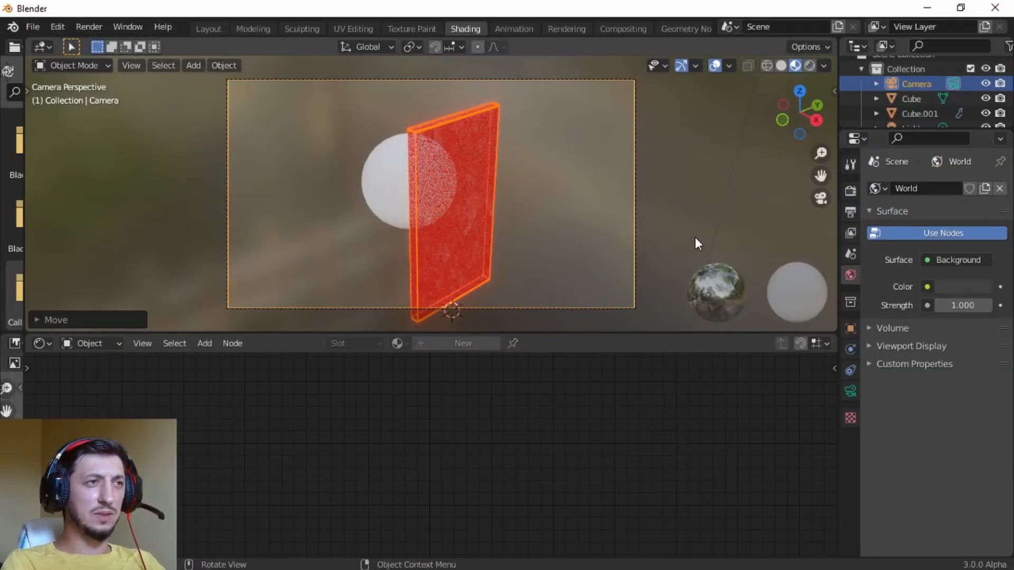